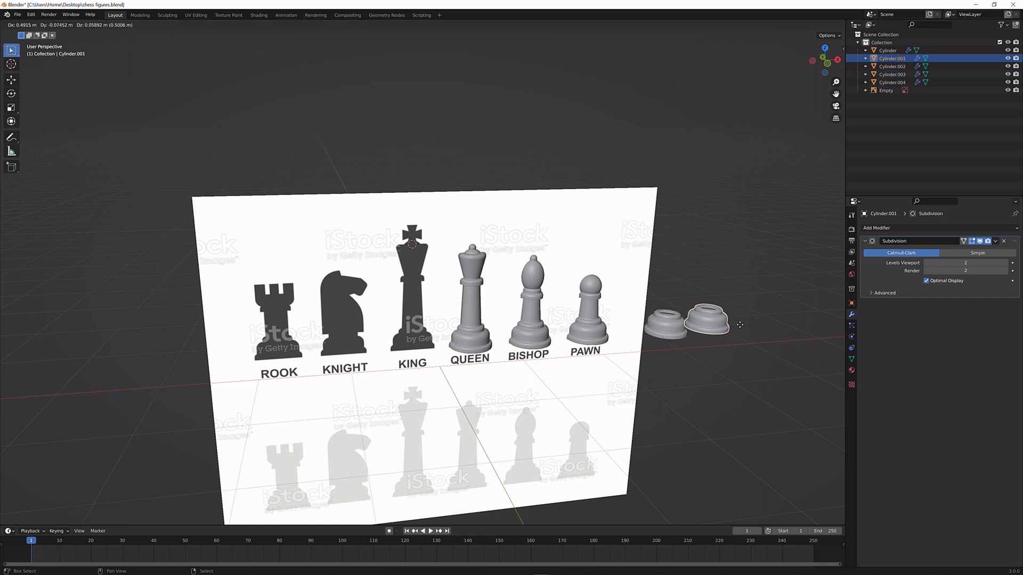
Move the Cylinder.001 base along X under the KING silhouette and enter Edit Mode.
left_click_drag(701, 325, 666, 326)
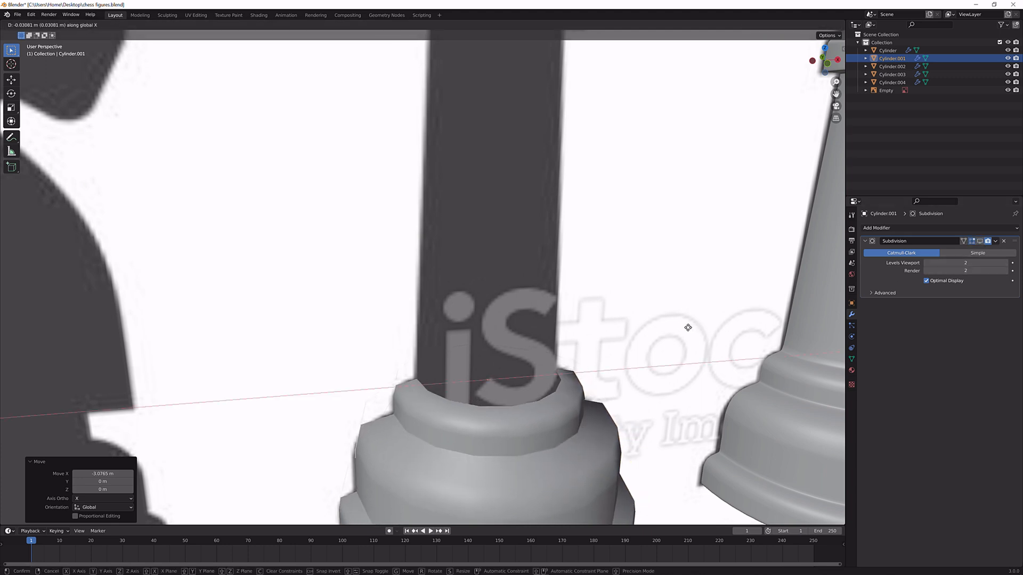
key("Tab")
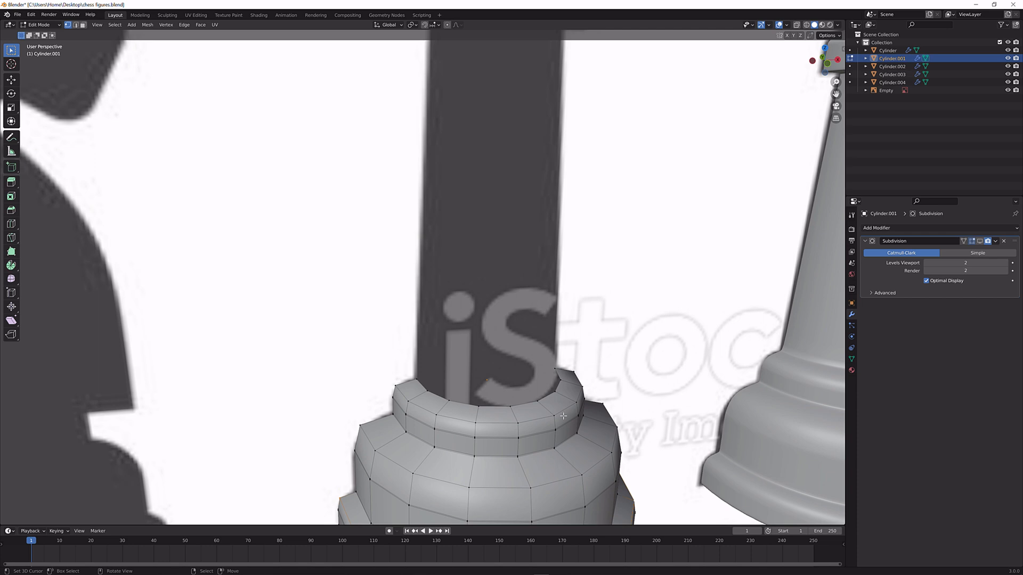
Extrude and scale rings upward into the king's column, collar ring and flared top.
key("KP_1")
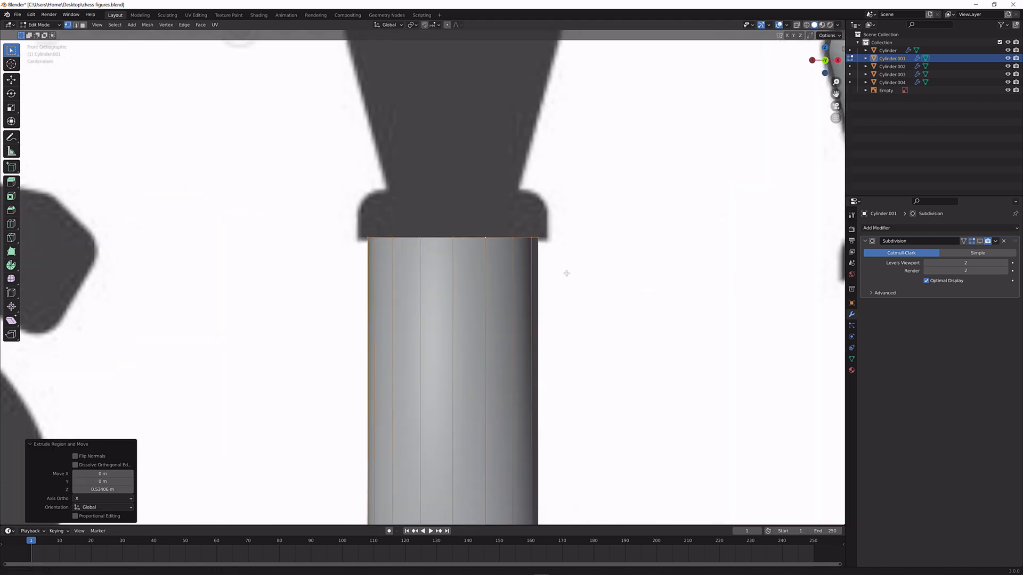
key("s")
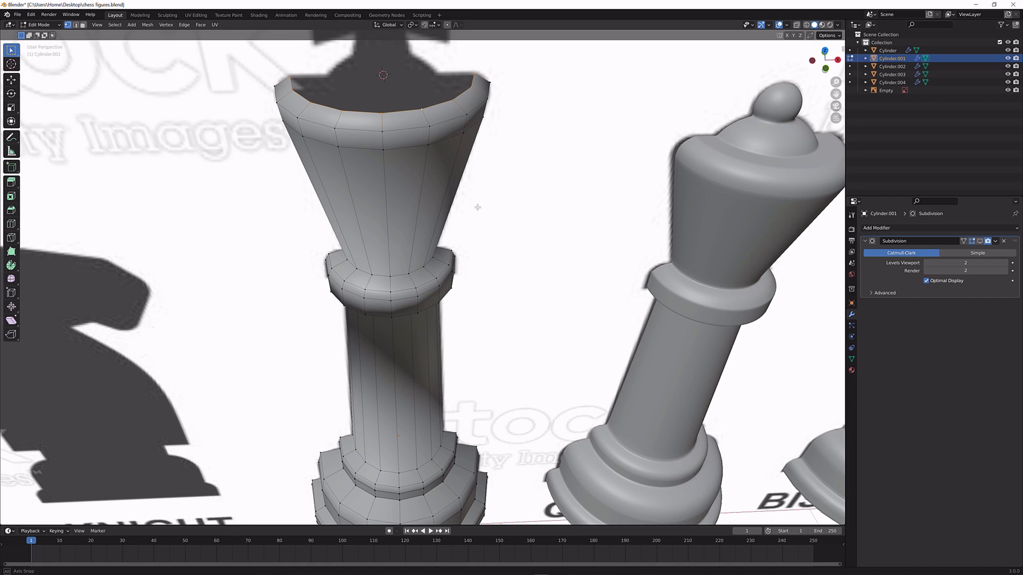
key("s")
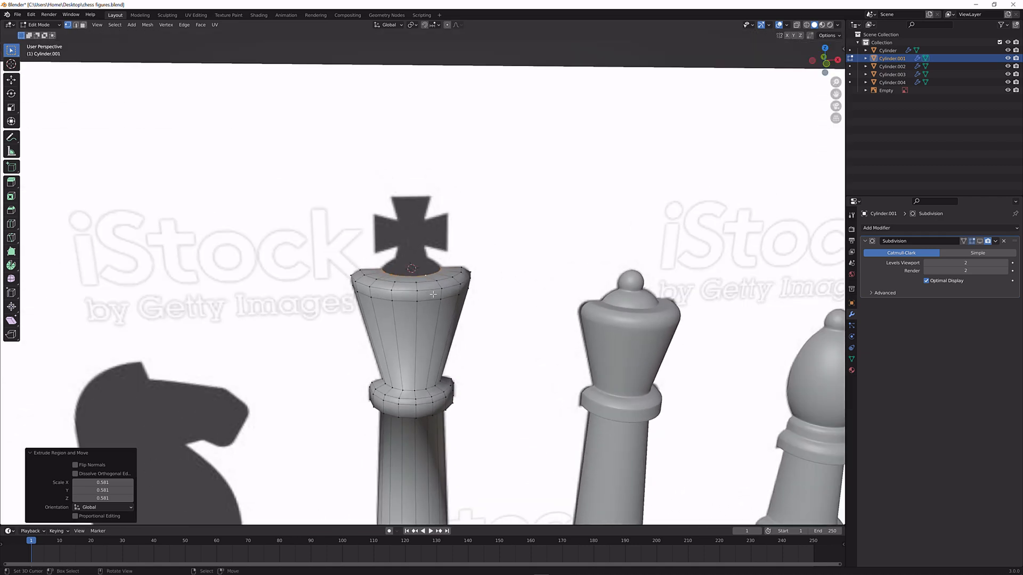
Extrude the top edge loop and scale it inward to about 0.58, viewed in Front Orthographic.
scroll("up", 3)
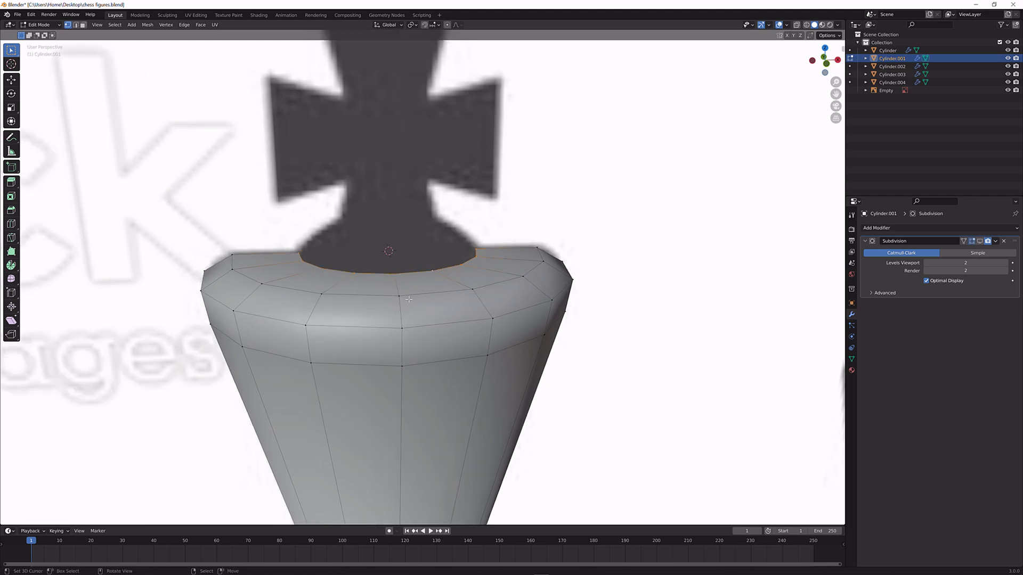
mouse_move(424, 255)
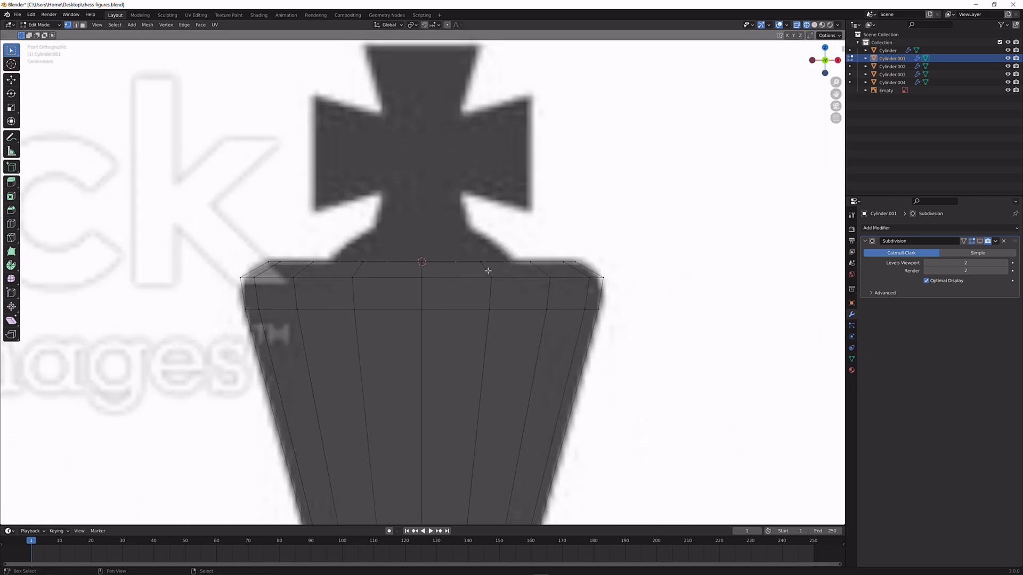
Add a UV Sphere, scale it to about 0.16 and place it on the king's top.
left_click(131, 24)
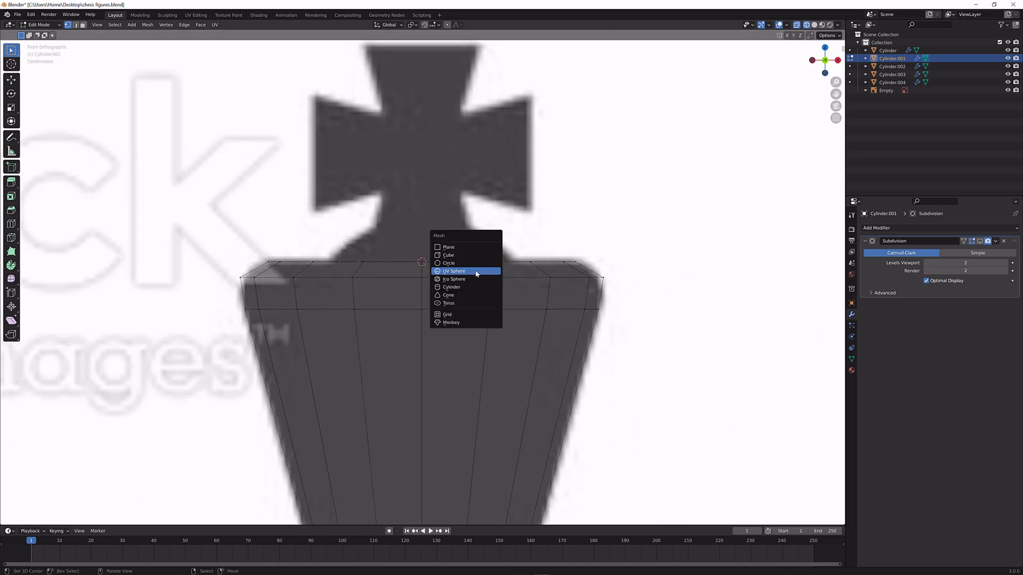
left_click(453, 271)
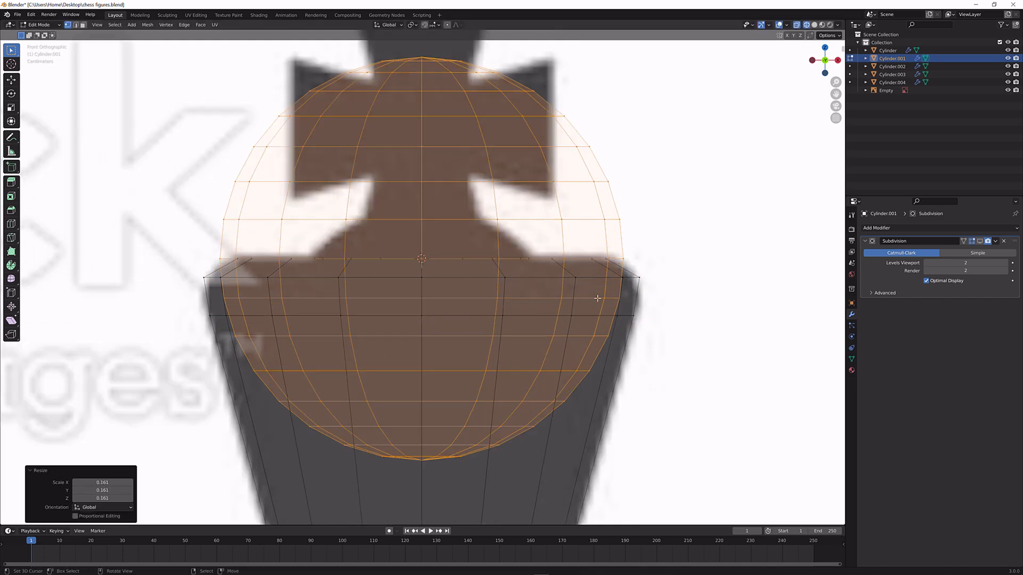
key("s")
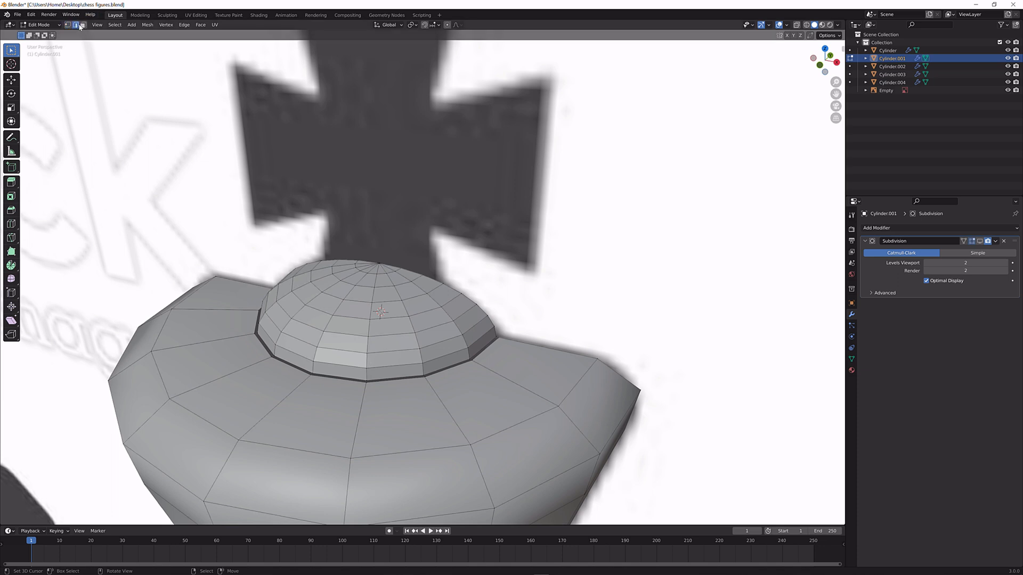
Select the edge loop where dome meets body and apply Merge By Distance.
left_click(389, 383)
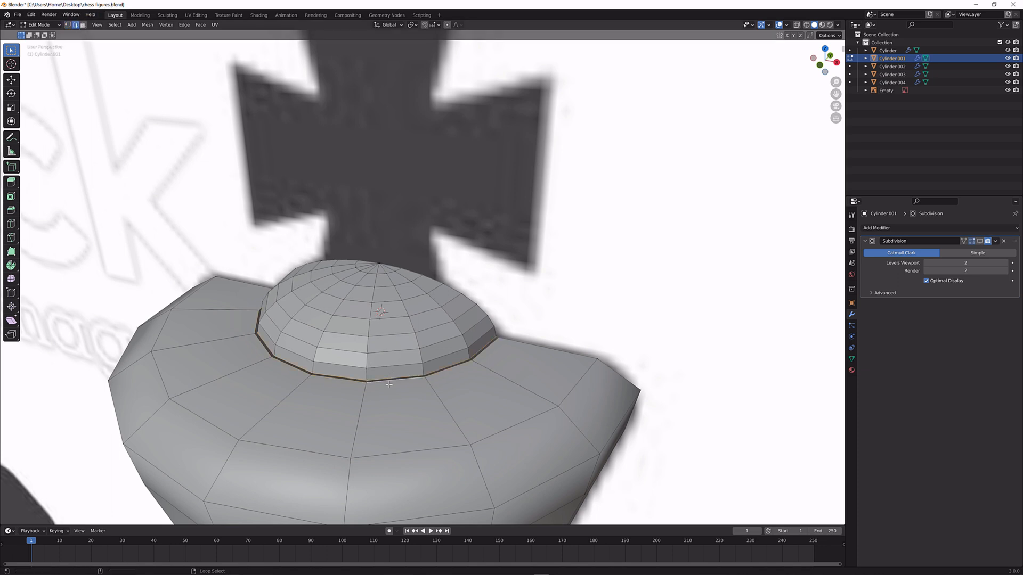
type("merge b")
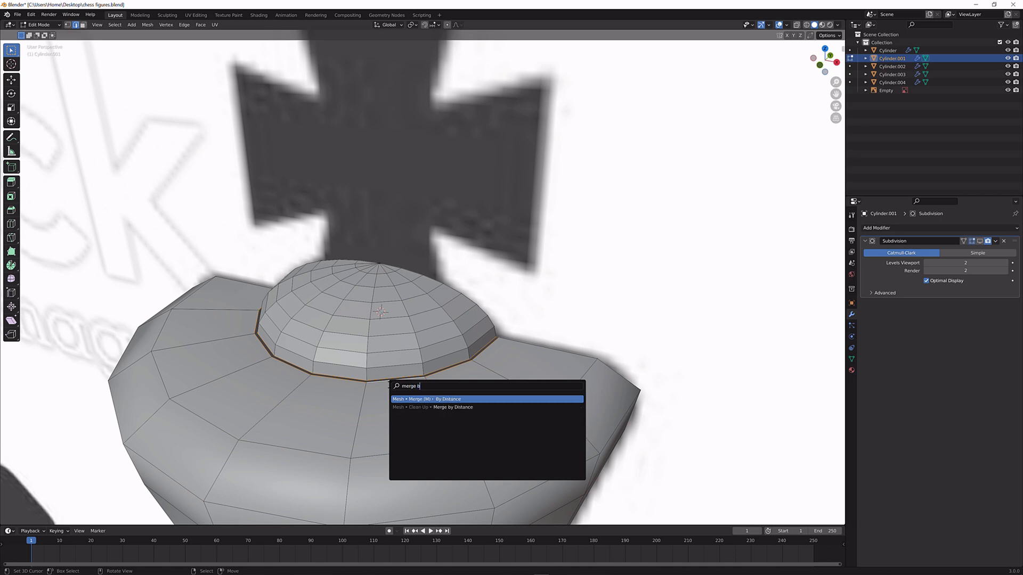
left_click(424, 398)
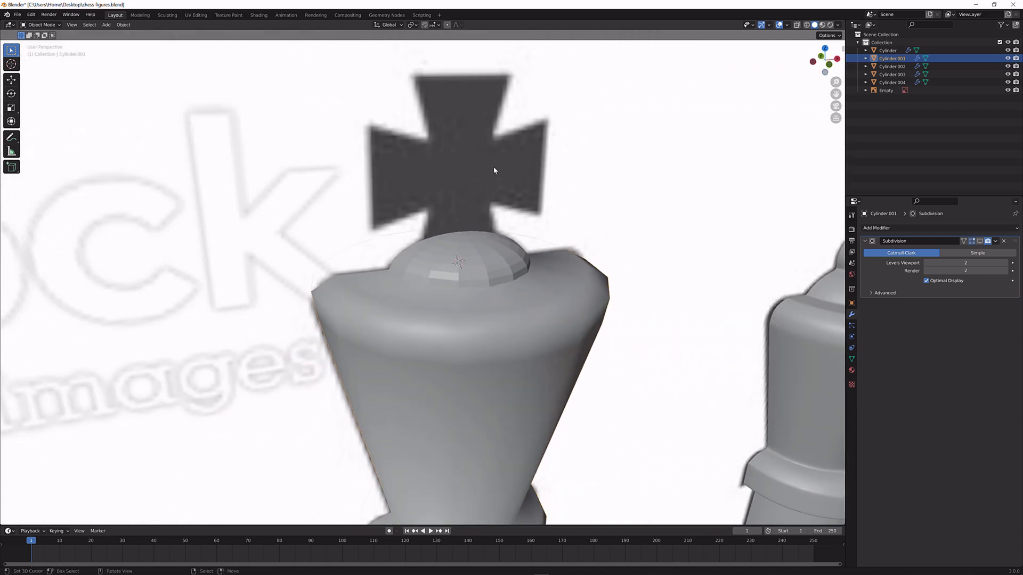
mouse_move(525, 172)
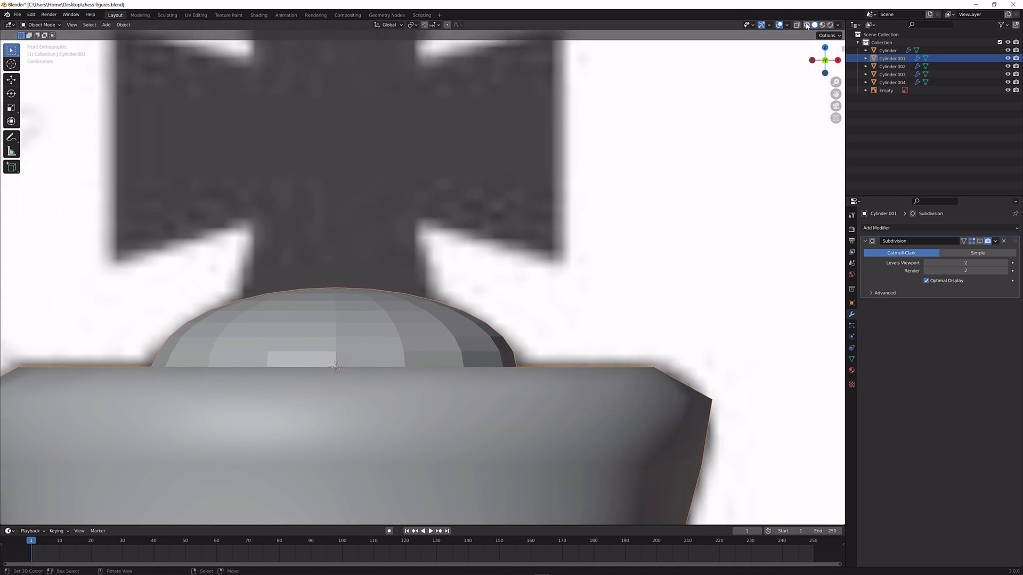
Box-select and delete the sphere's uppermost vertices in Front view, leaving a flat opening.
key("Tab")
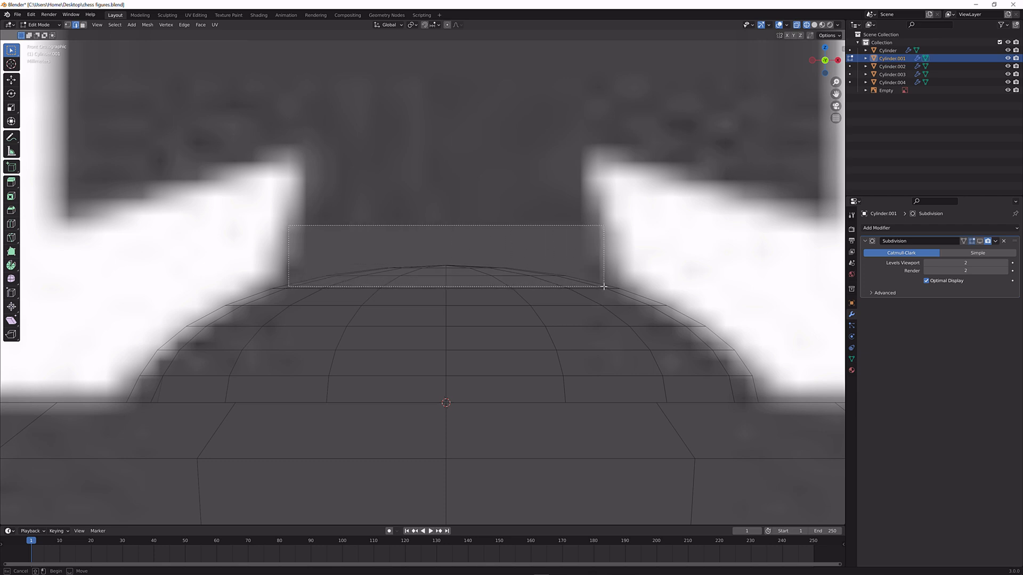
key("x")
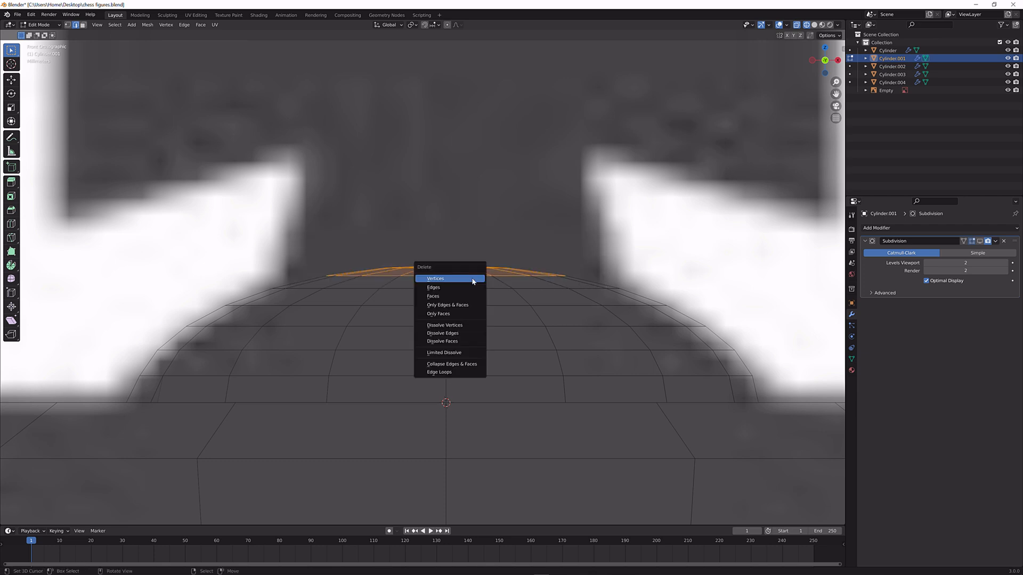
left_click(435, 279)
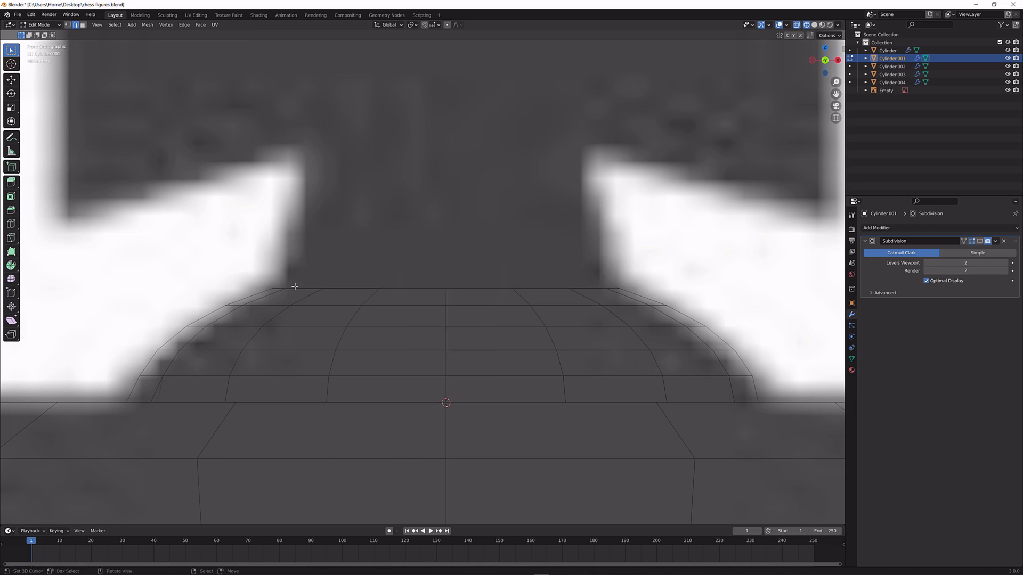
key("s")
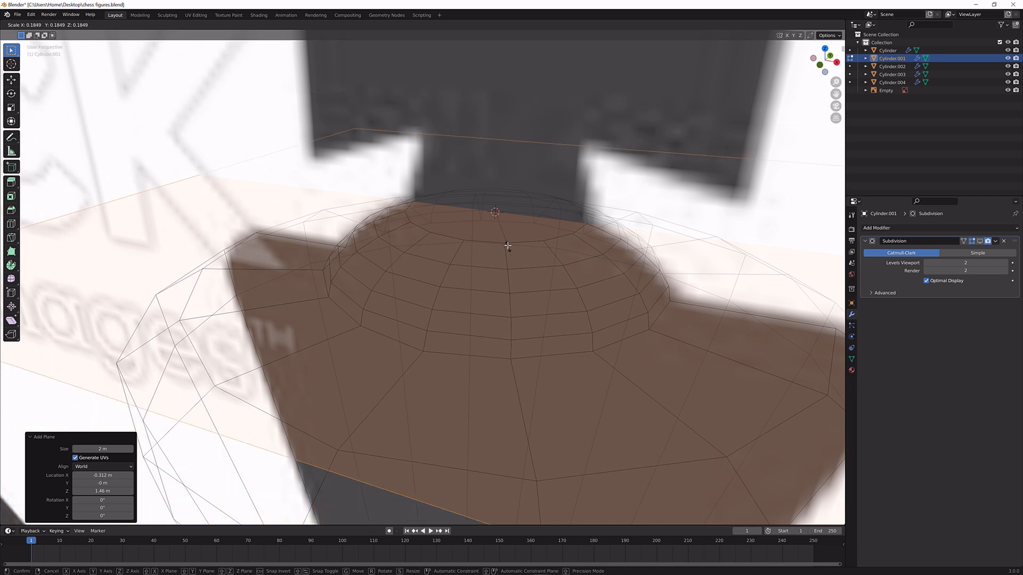
Scale the new square plane down to about 0.57, centred in the dome's opening.
left_click_drag(508, 246, 548, 287)
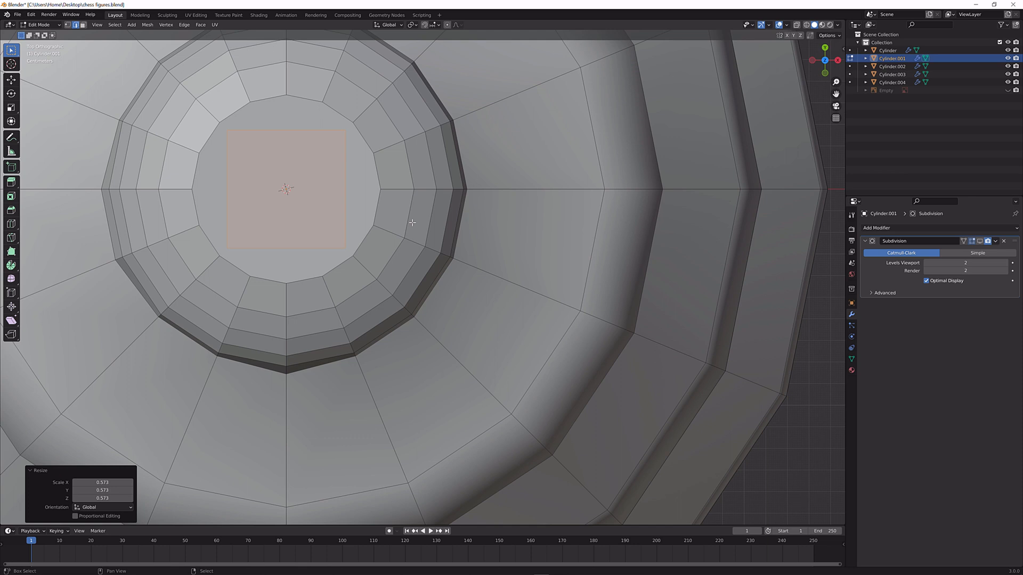
mouse_move(319, 153)
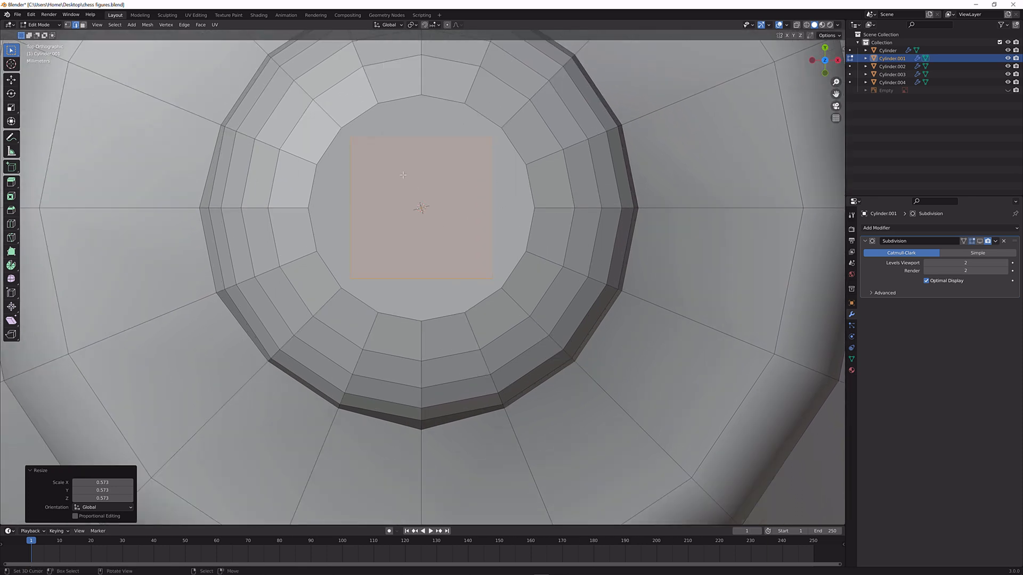
Knife-cut edges from the plane's central face grid out to the circular rim vertices.
key("s")
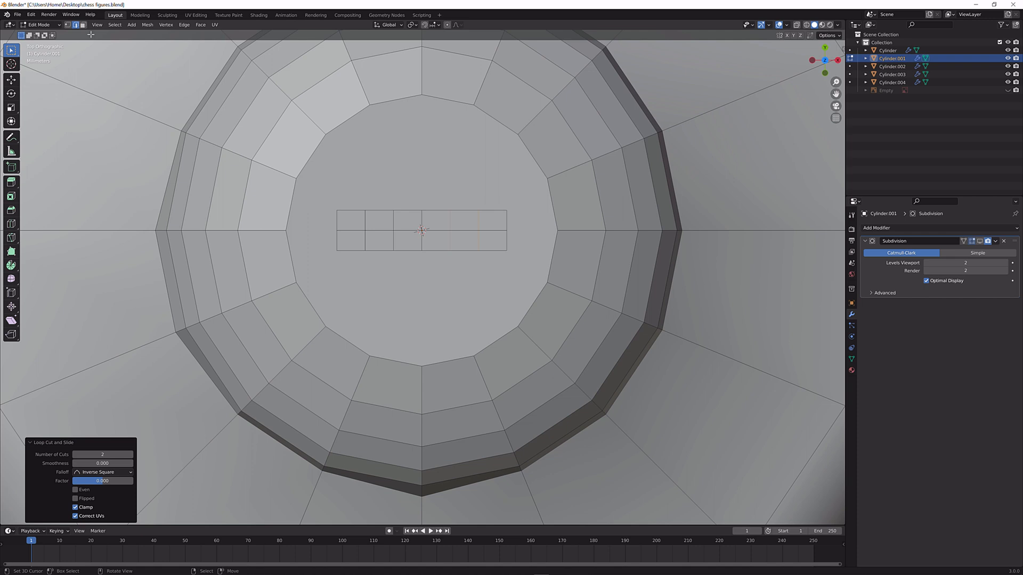
left_click(463, 230)
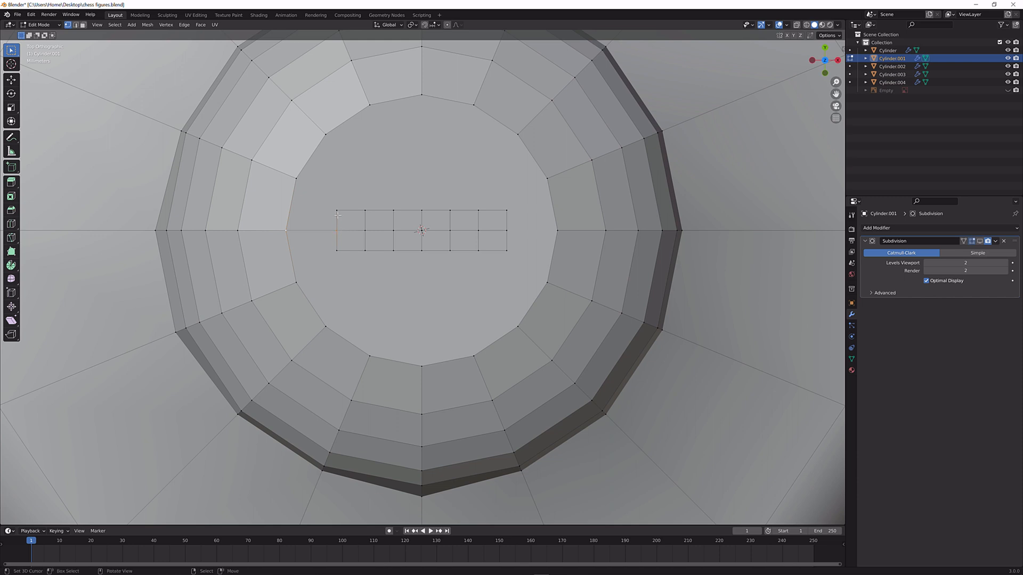
mouse_move(320, 201)
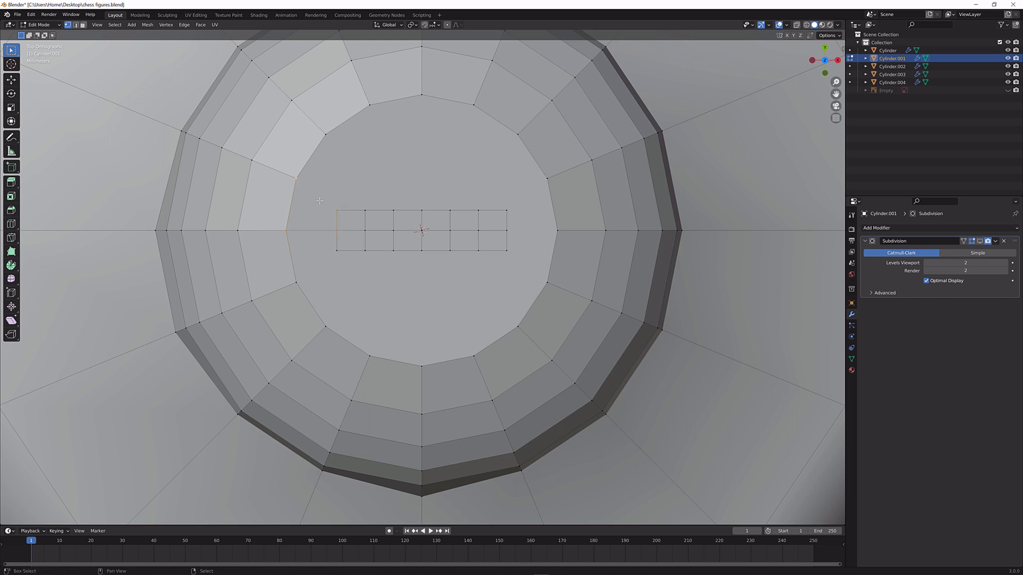
left_click(316, 209)
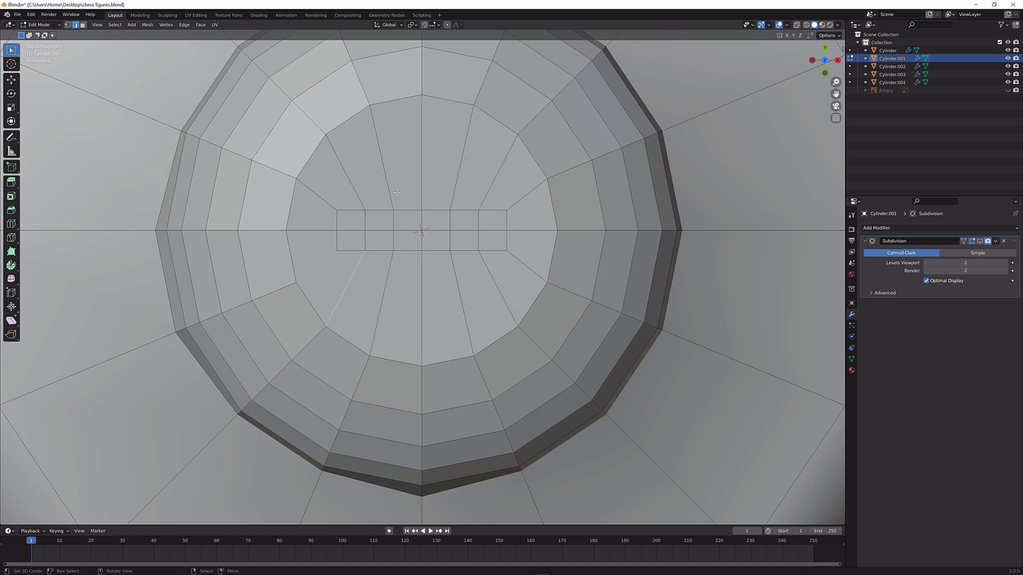
mouse_move(758, 94)
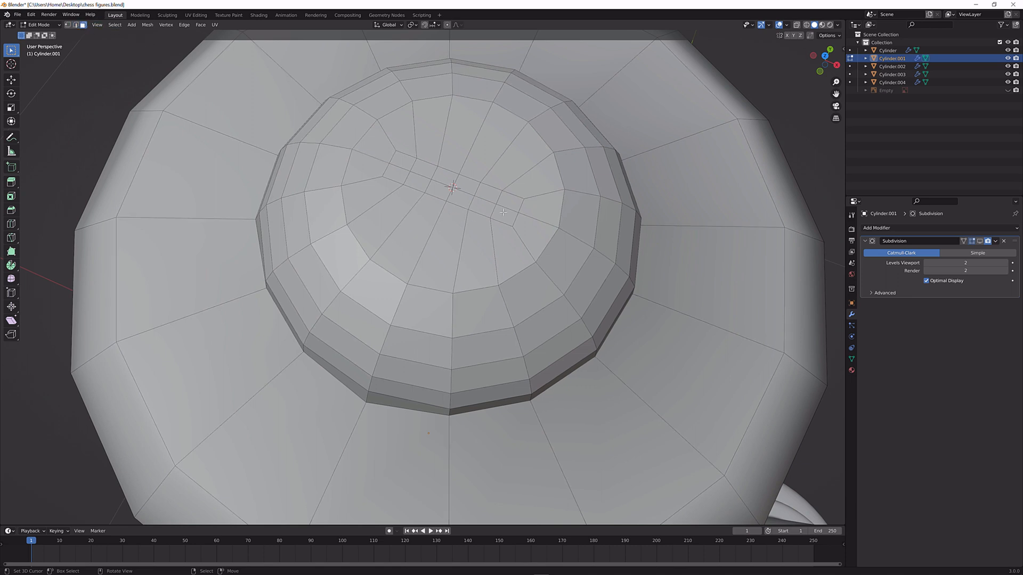
Select the central strip's end faces and scale them along the Y axis.
left_click(510, 201)
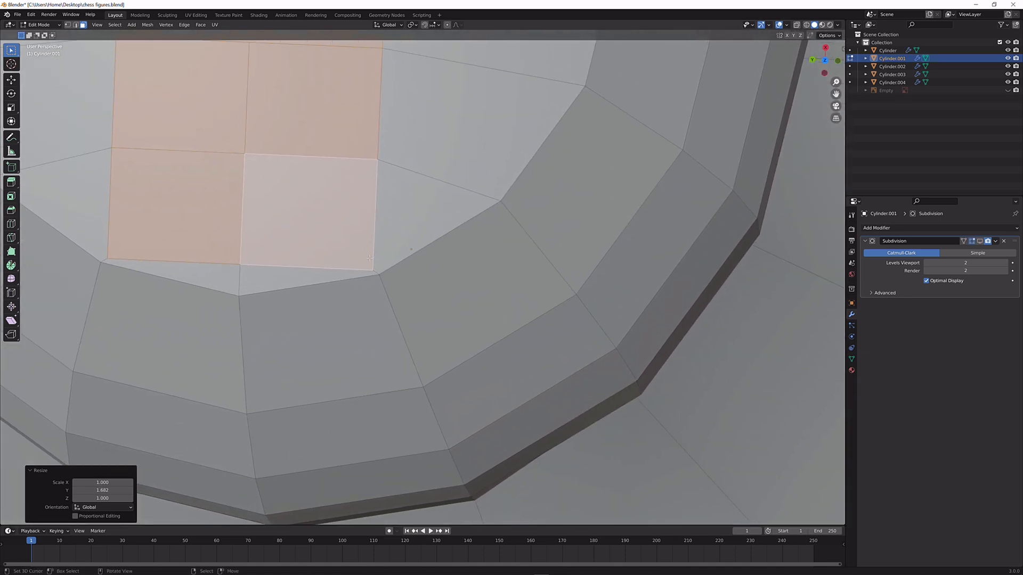
mouse_move(418, 187)
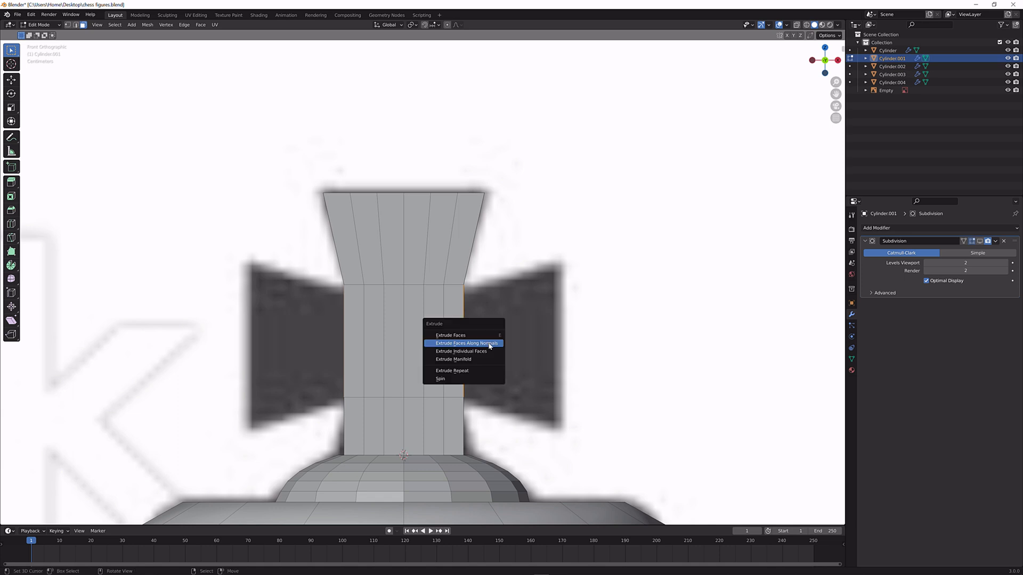
Extrude the central faces up into the cross upright and side faces out as arms.
left_click(465, 344)
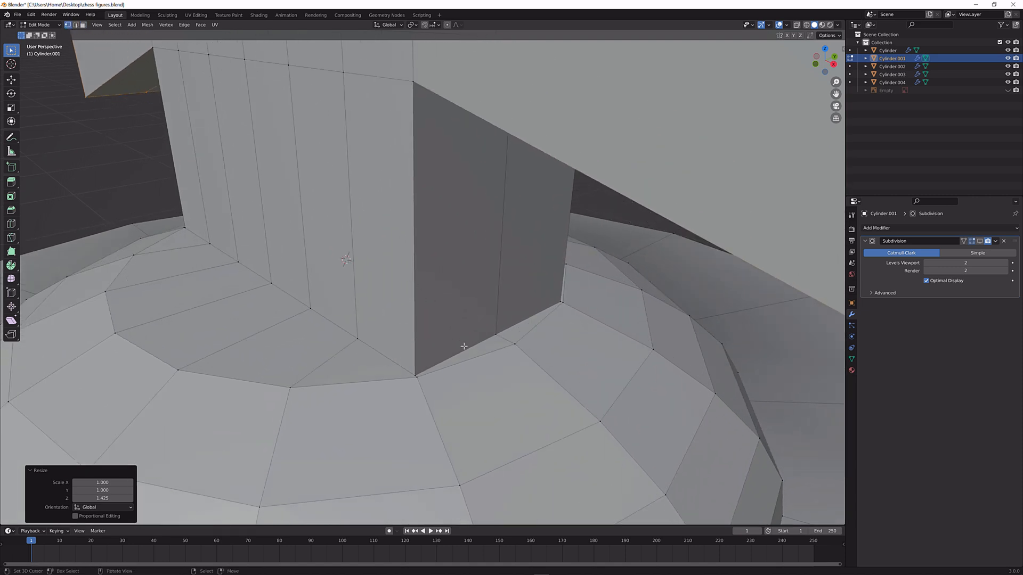
Slide the cross arm's base vertex along its edge onto the surrounding ring.
key("g")
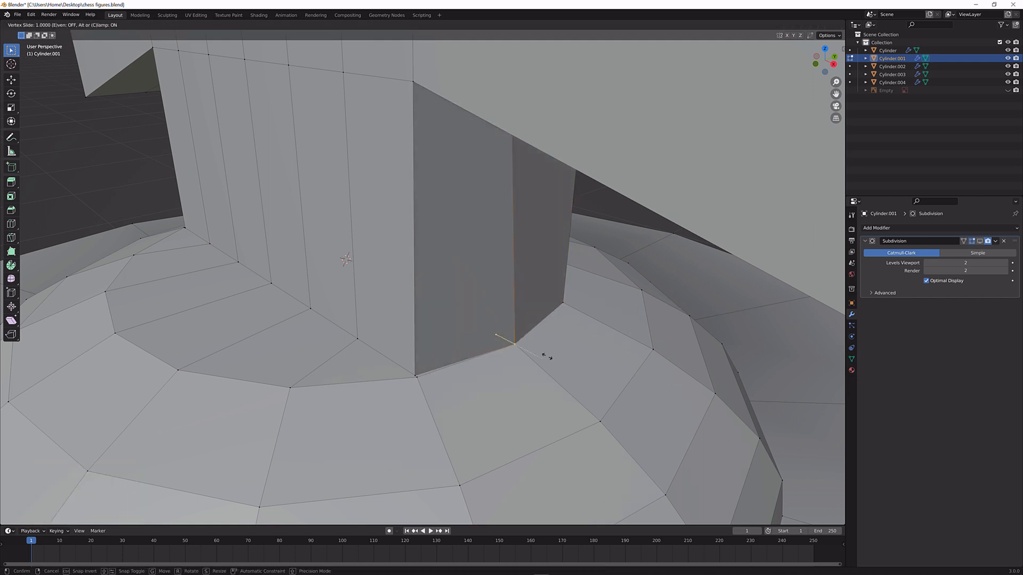
left_click(529, 339)
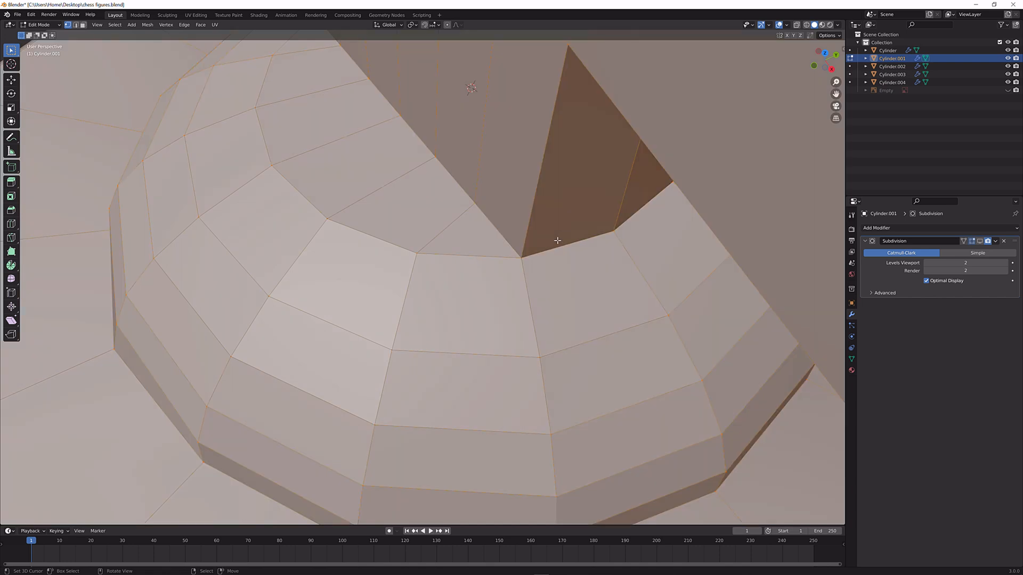
Orbit around the king's top to check the smoothed cross after the loop cut.
key("m")
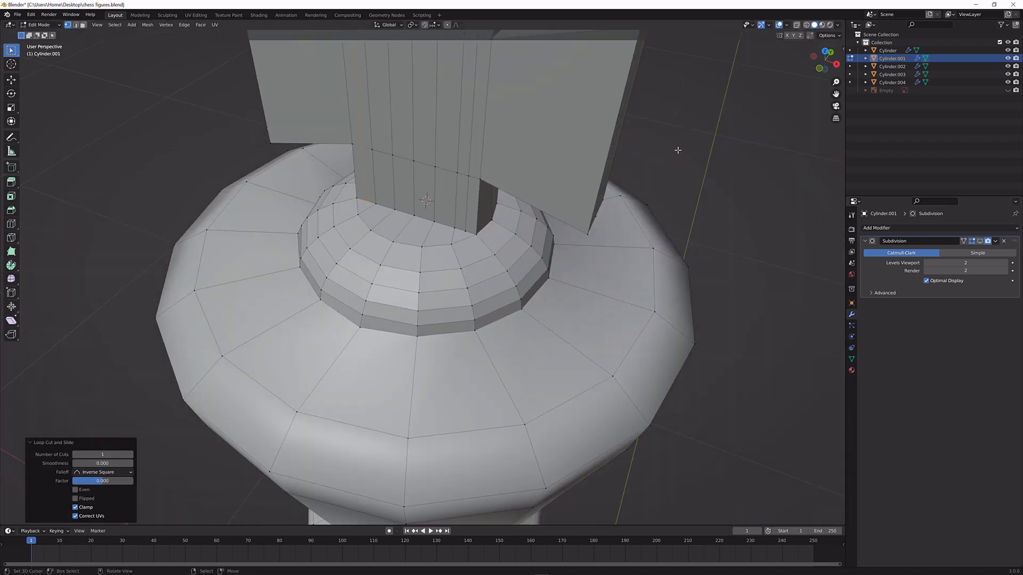
left_click_drag(677, 150, 522, 147)
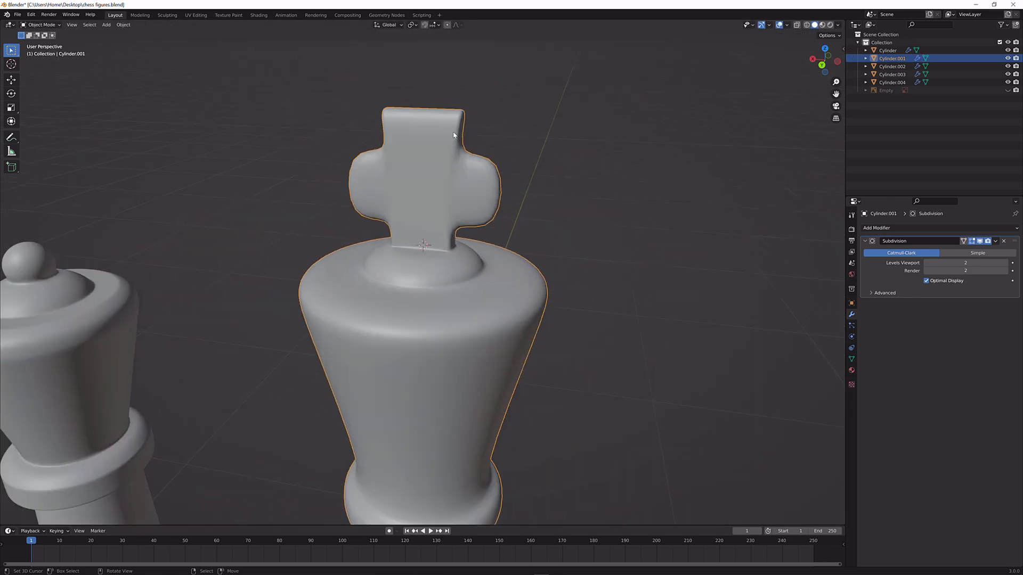
Back in Edit Mode, place a new edge loop across the cross arm.
key("Tab")
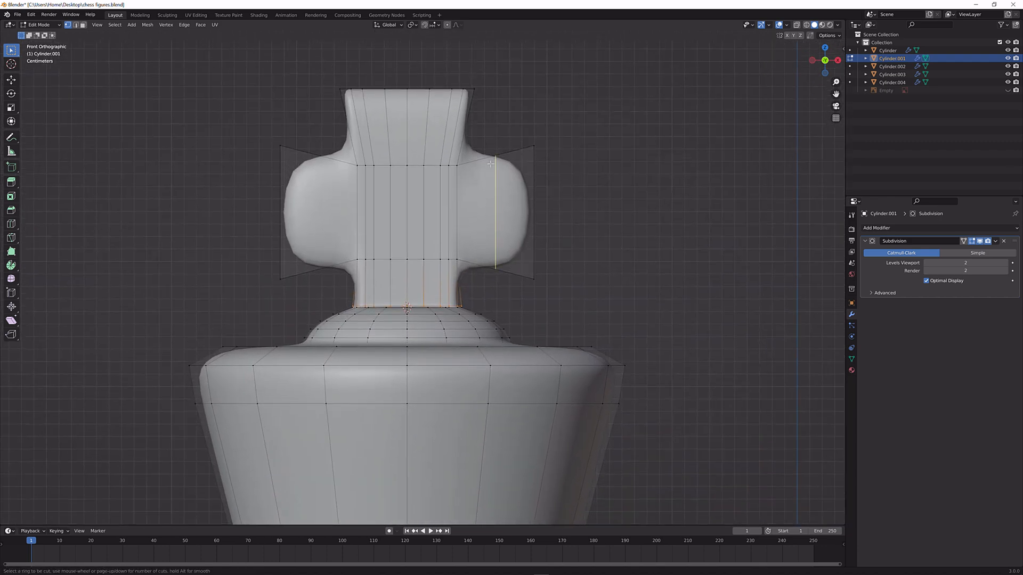
left_click_drag(492, 163, 527, 166)
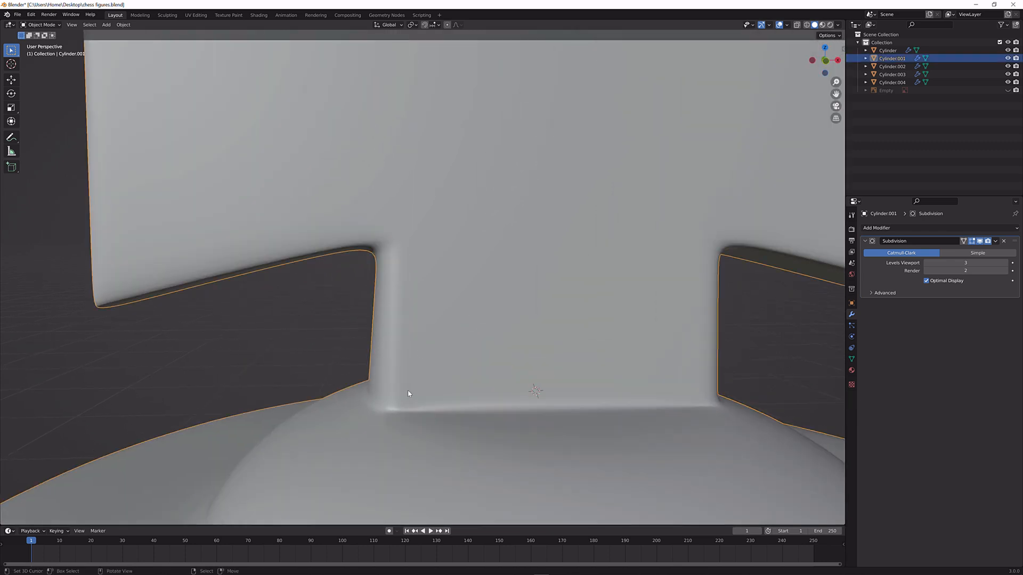
Delete the unwanted base loop's vertices and return to Object Mode to view the smoothing.
key("x")
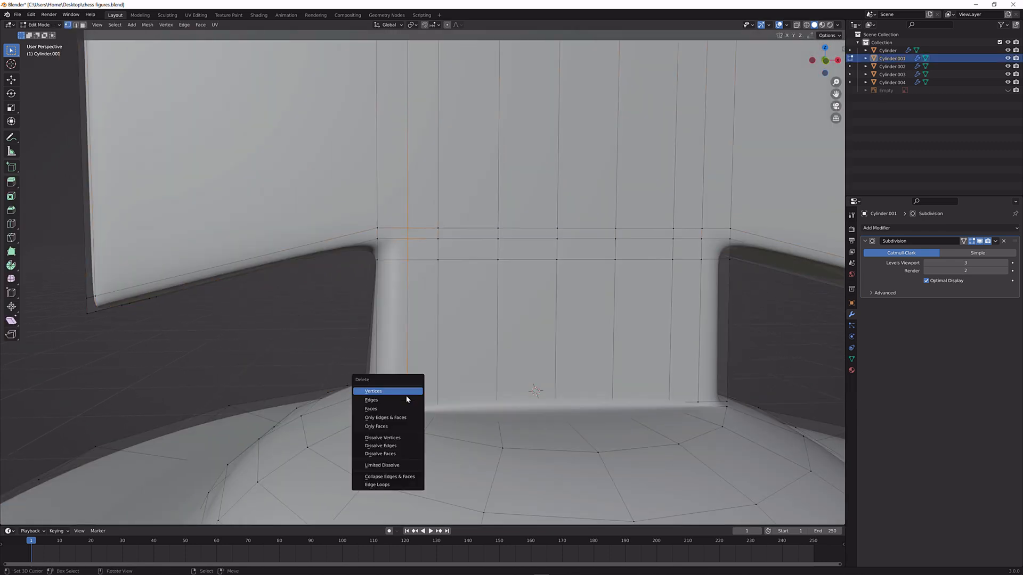
mouse_move(403, 453)
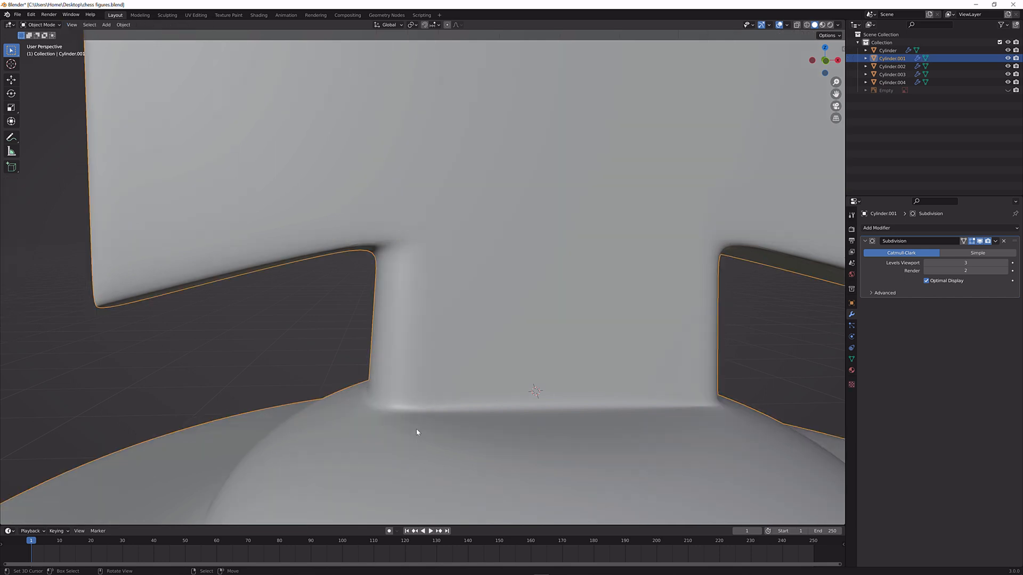
key("Tab")
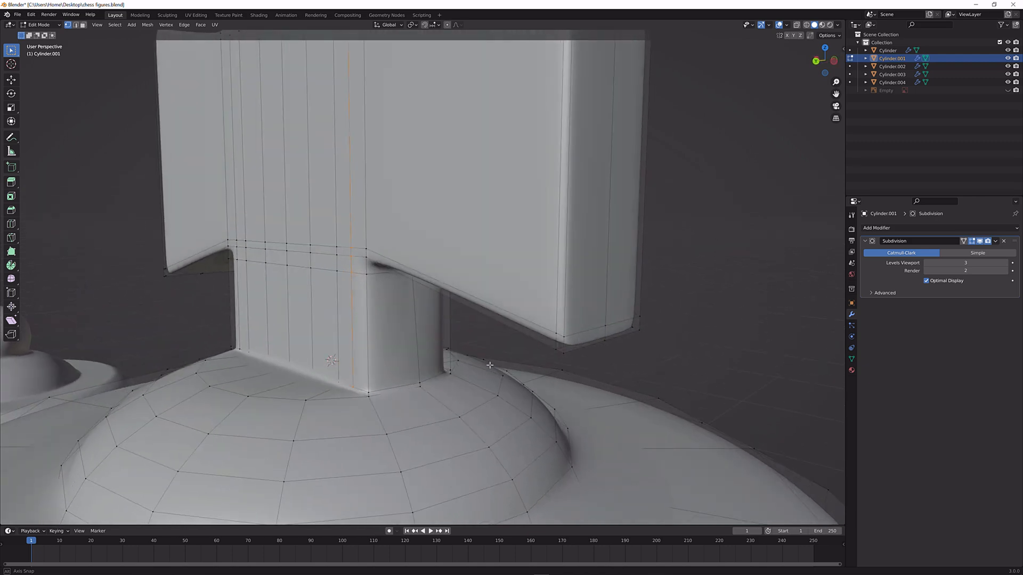
key("Tab")
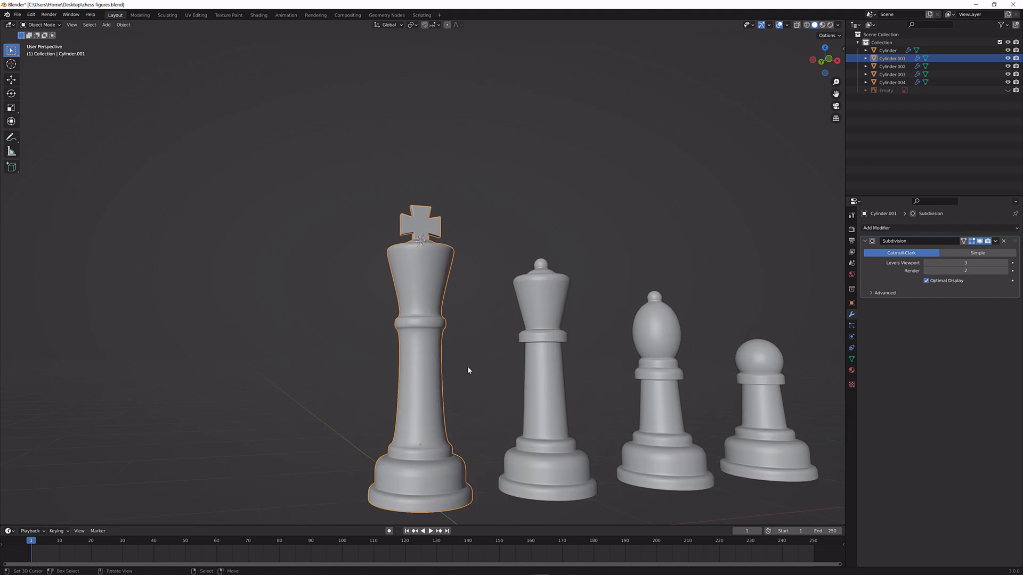
mouse_move(608, 334)
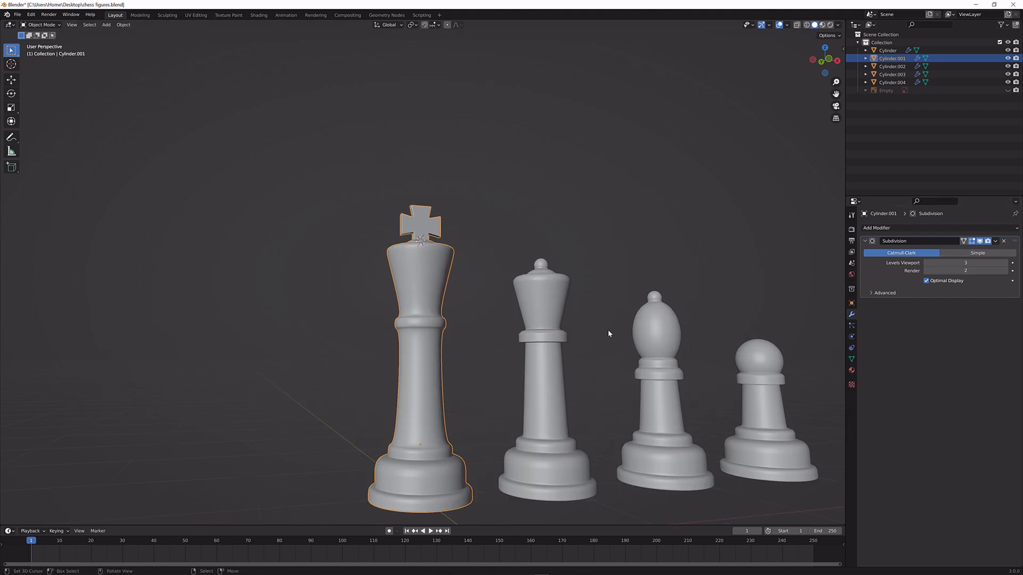
Enter Edit Mode on the king's mesh again.
key("Tab")
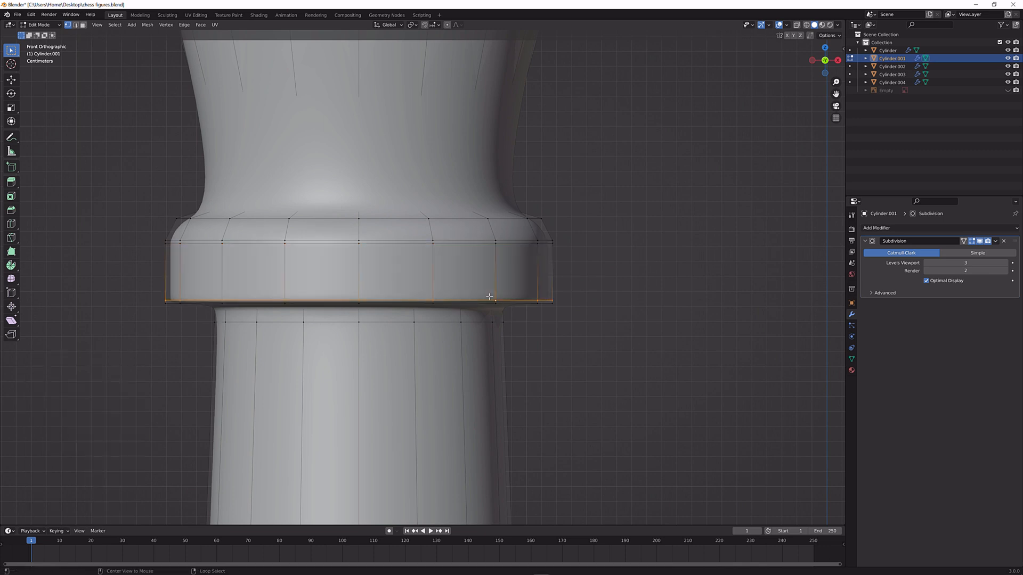
Orbit under the collar ring, then return to Object Mode and zoom to inspect it.
left_click_drag(489, 297, 434, 317)
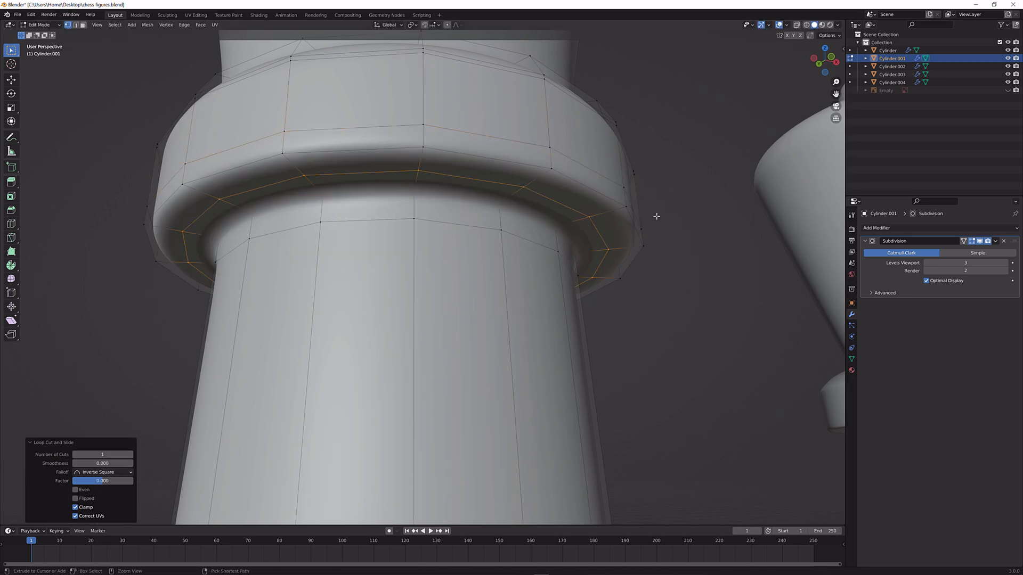
key("Tab")
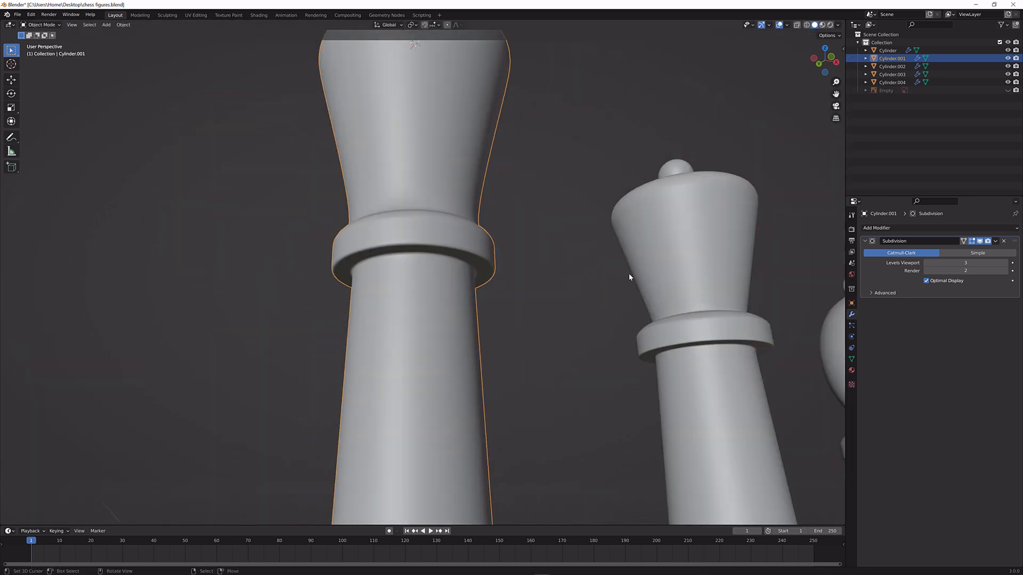
scroll("down", 3)
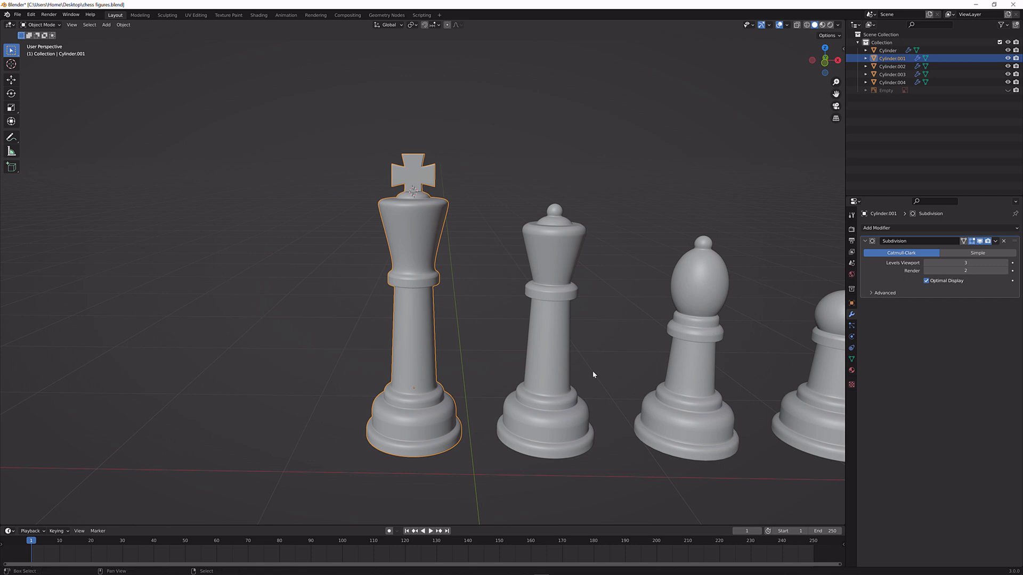